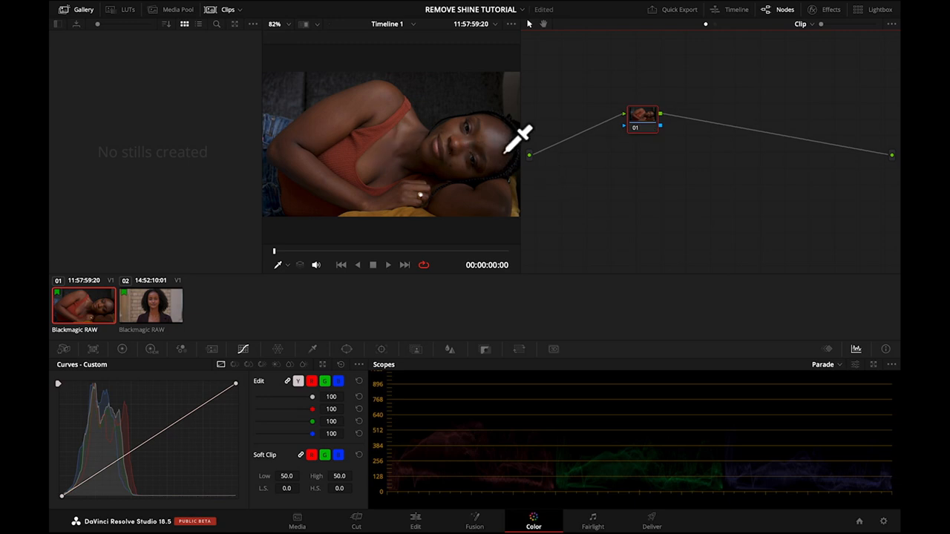
mouse_move(511, 153)
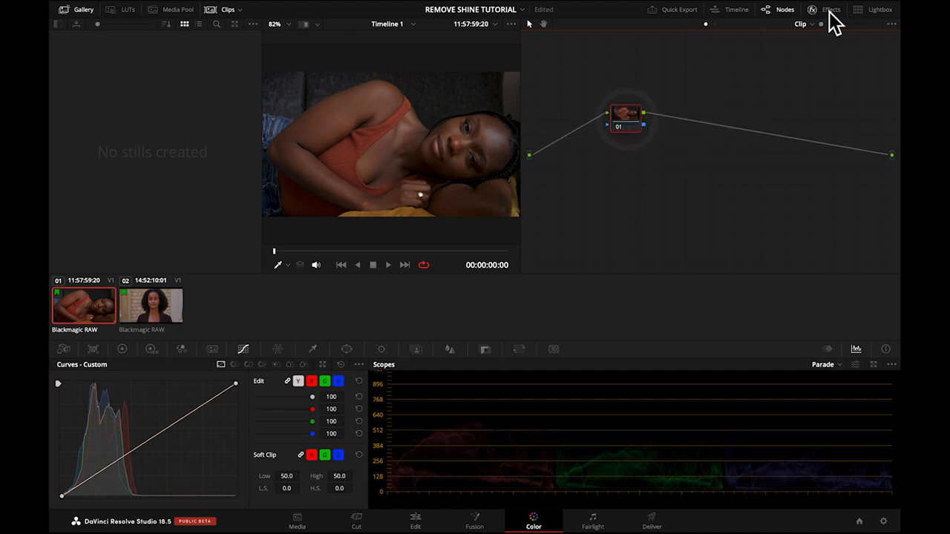
Step: Add Face Refinement from Effects to the node, show the overlay and start face analysis
left_click(829, 9)
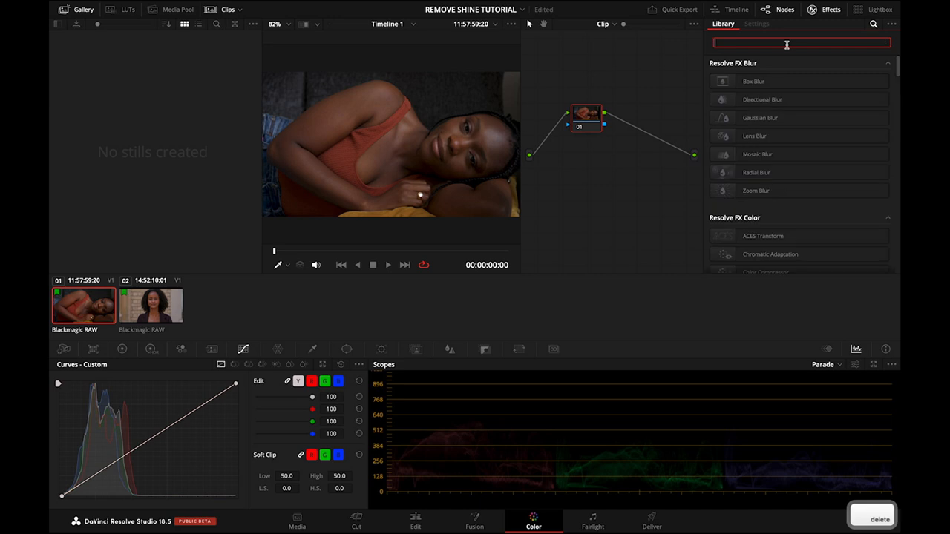
type("face")
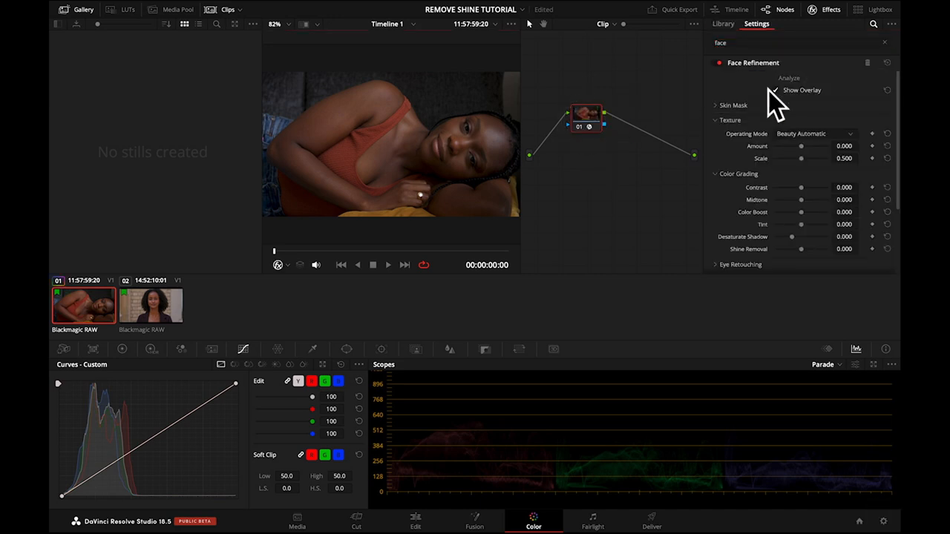
left_click(775, 91)
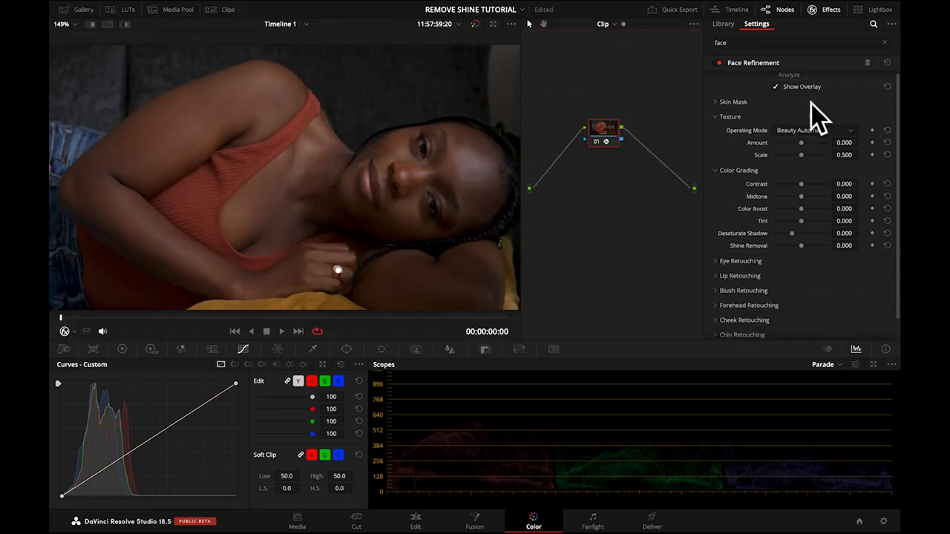
left_click(789, 78)
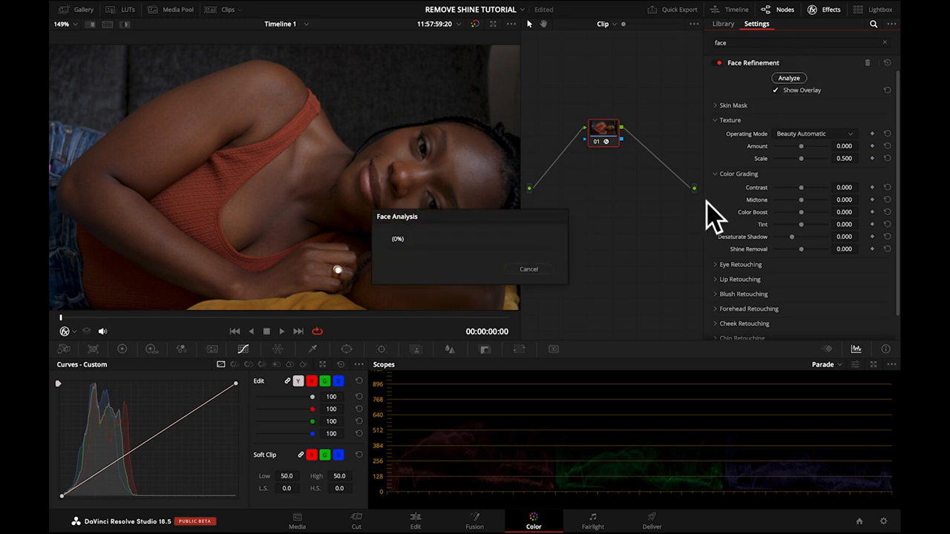
mouse_move(704, 202)
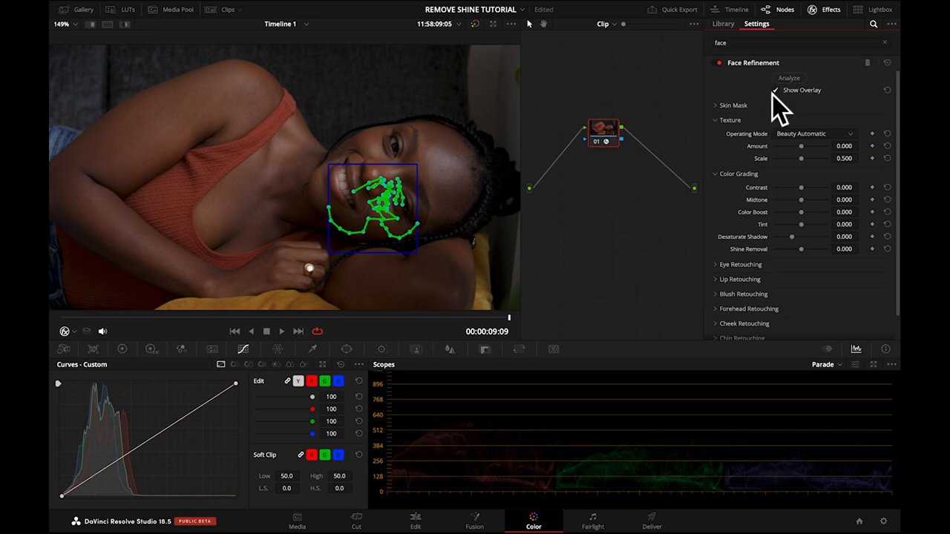
Step: Hide the overlay and sweep Shine Removal up to 1.0 and back, settling around 0.028
left_click(778, 91)
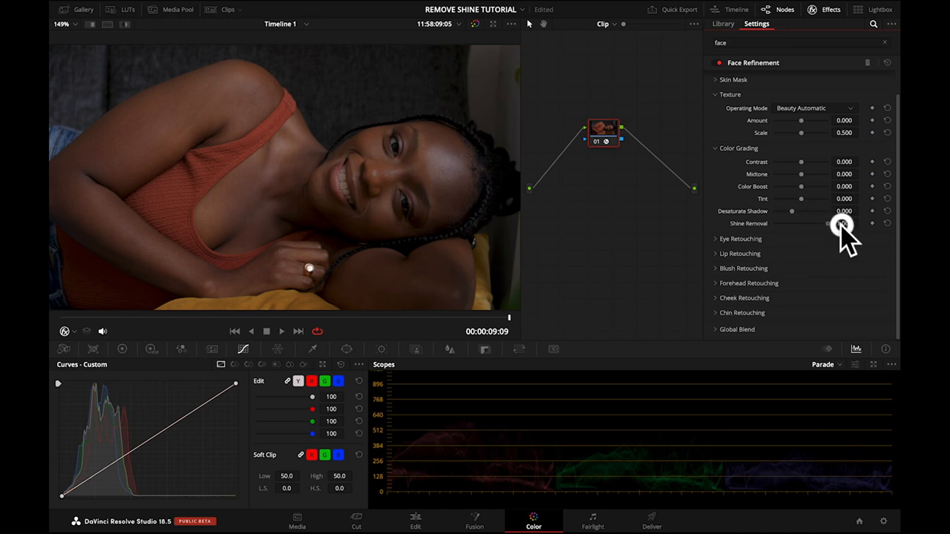
left_click_drag(844, 223, 831, 222)
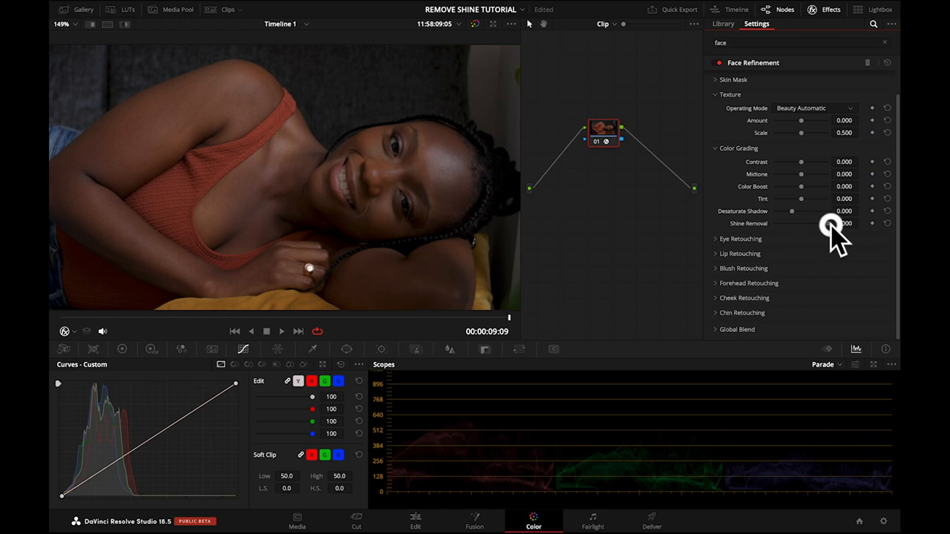
left_click_drag(830, 226, 808, 226)
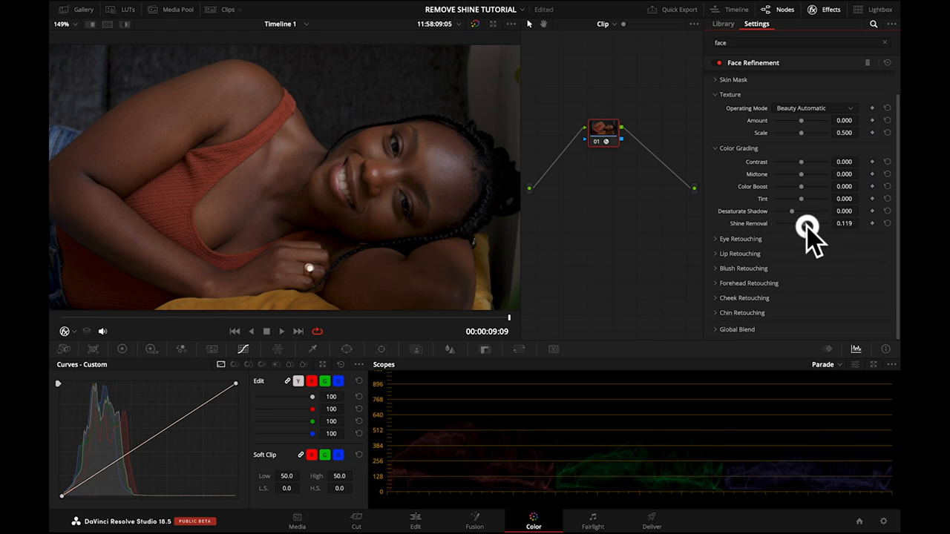
left_click_drag(807, 226, 828, 223)
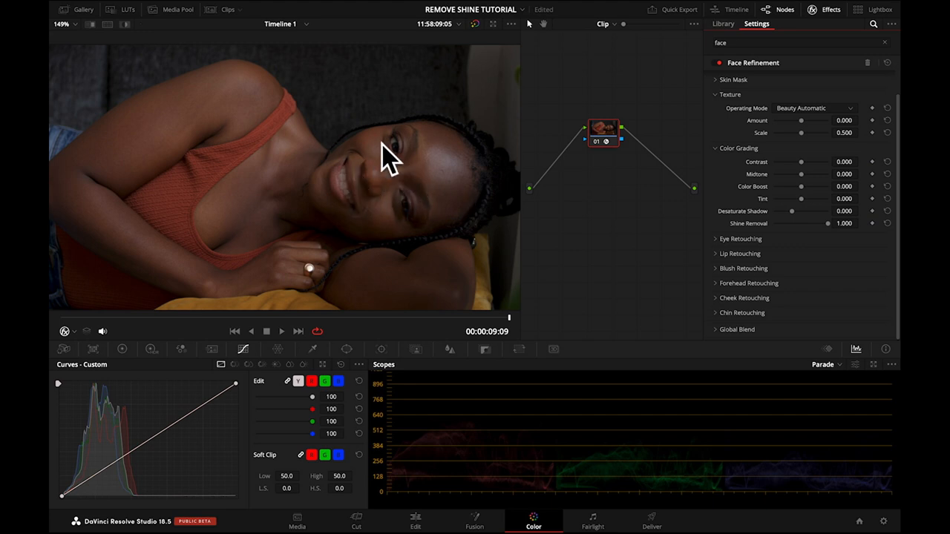
mouse_move(802, 201)
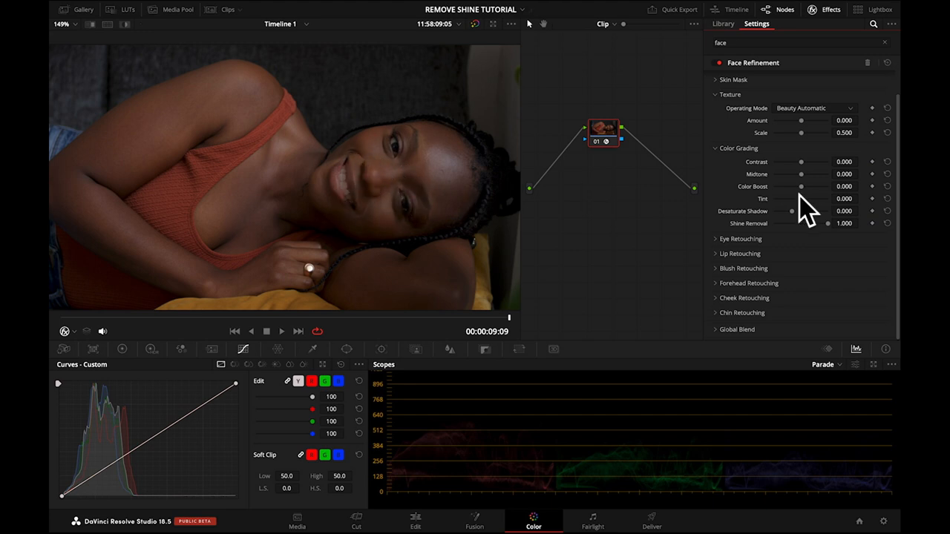
left_click_drag(829, 222, 802, 223)
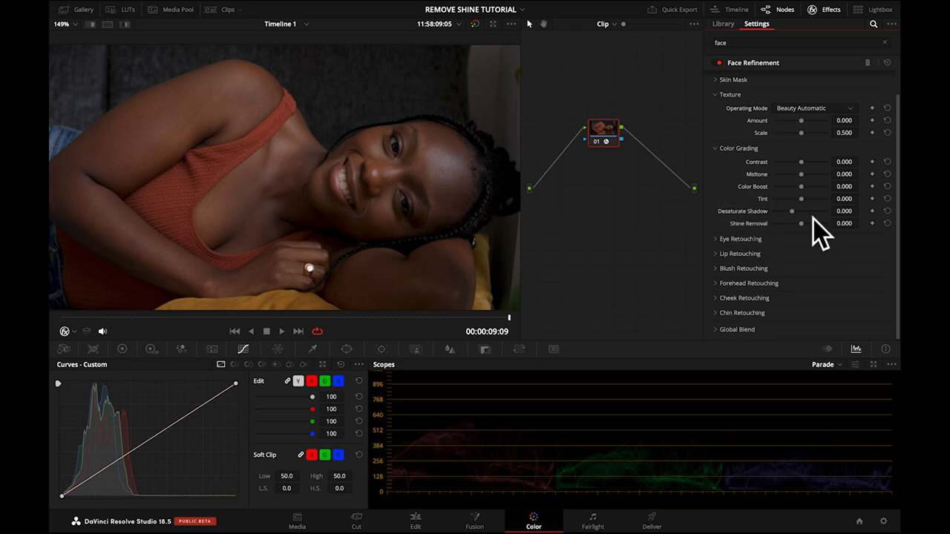
left_click_drag(802, 222, 796, 222)
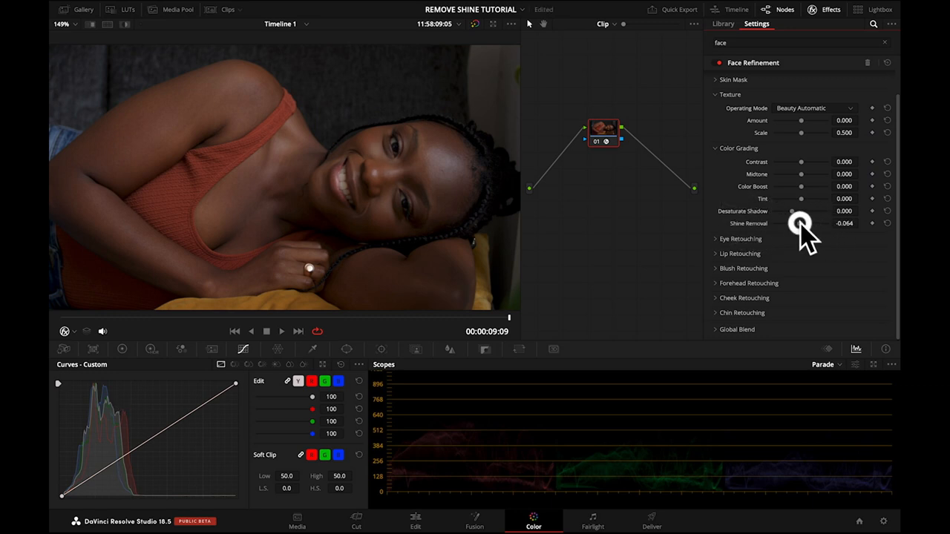
left_click_drag(799, 223, 808, 222)
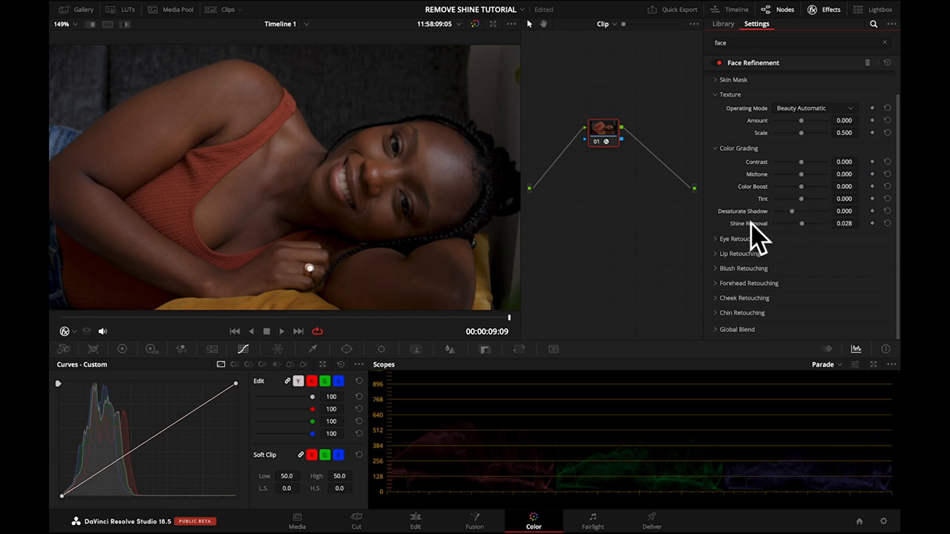
Step: Toggle the face overlay on and off, then return to the Effects Library
left_click(889, 223)
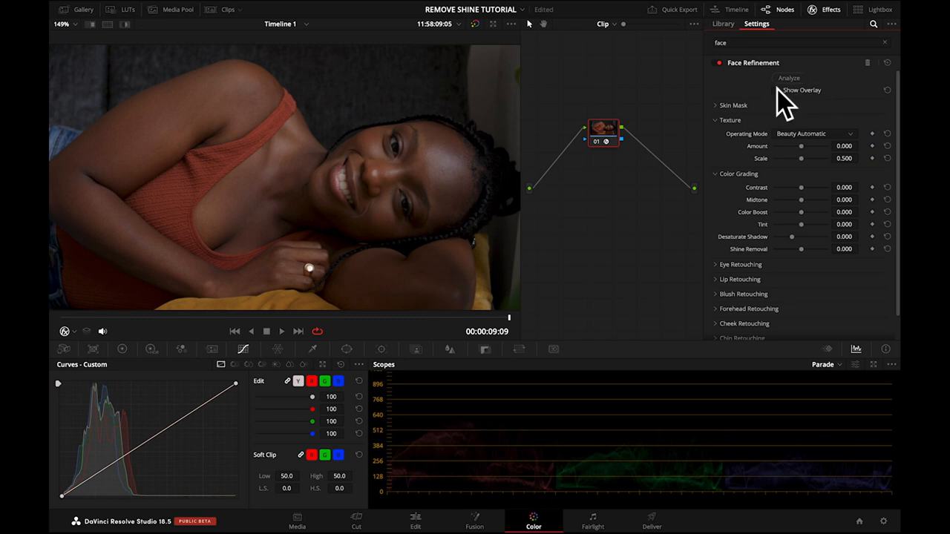
left_click(777, 91)
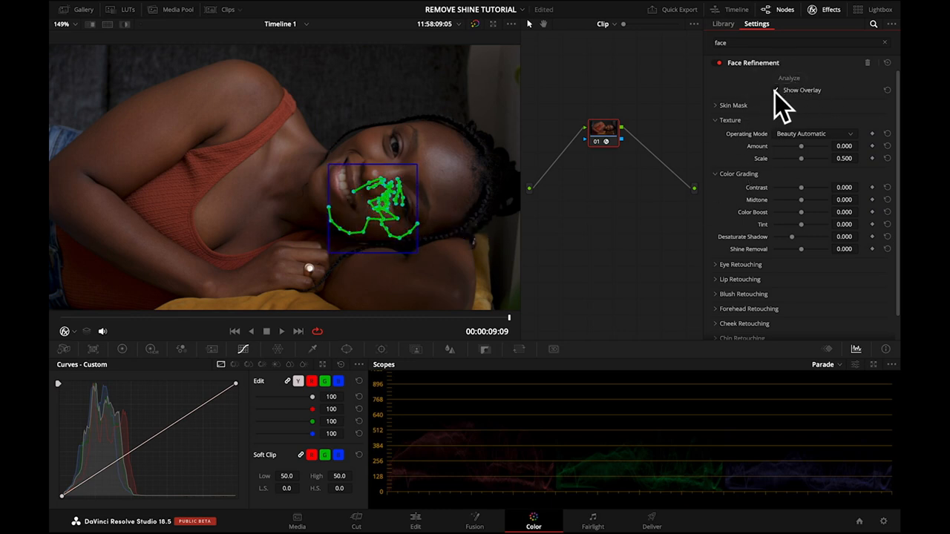
left_click(778, 91)
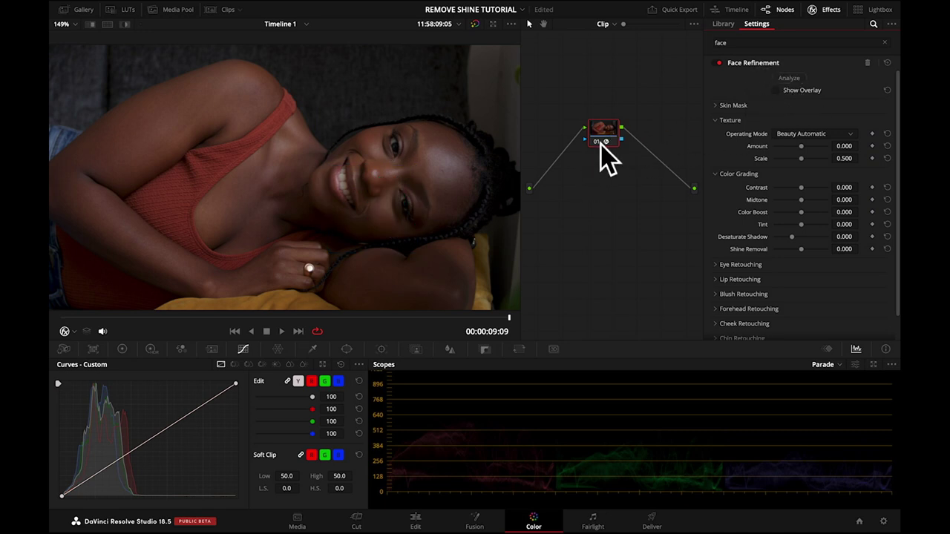
left_click(721, 23)
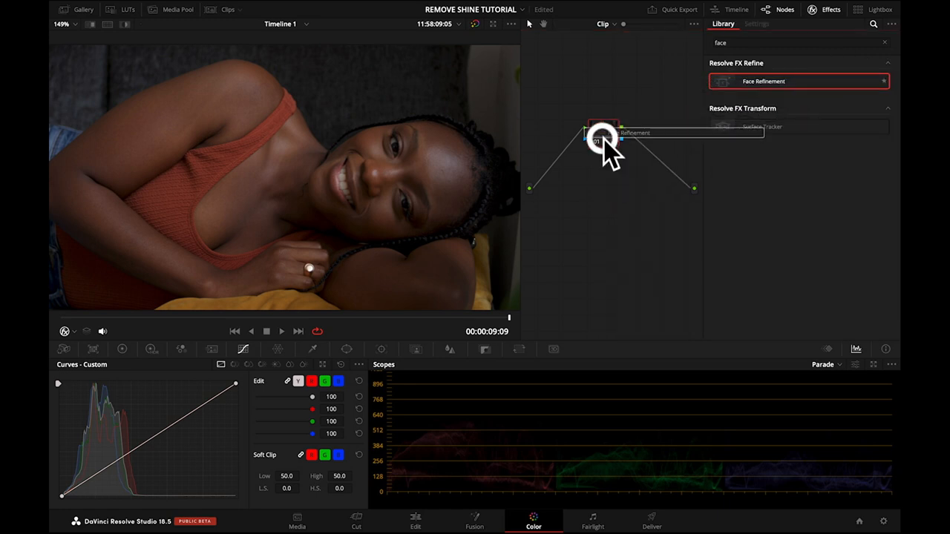
Step: Drop a fresh Face Refinement on the node, show the overlay and re-run face analysis
left_click(760, 23)
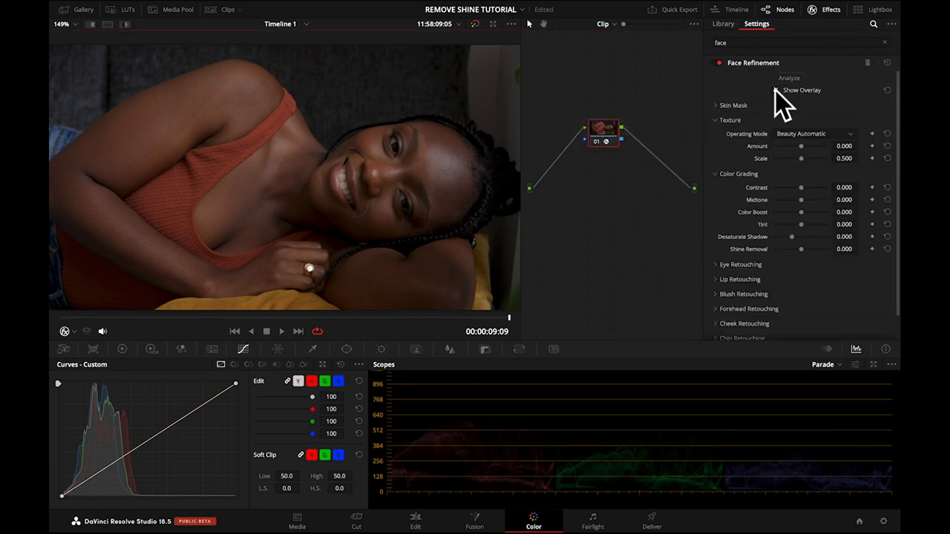
left_click(776, 91)
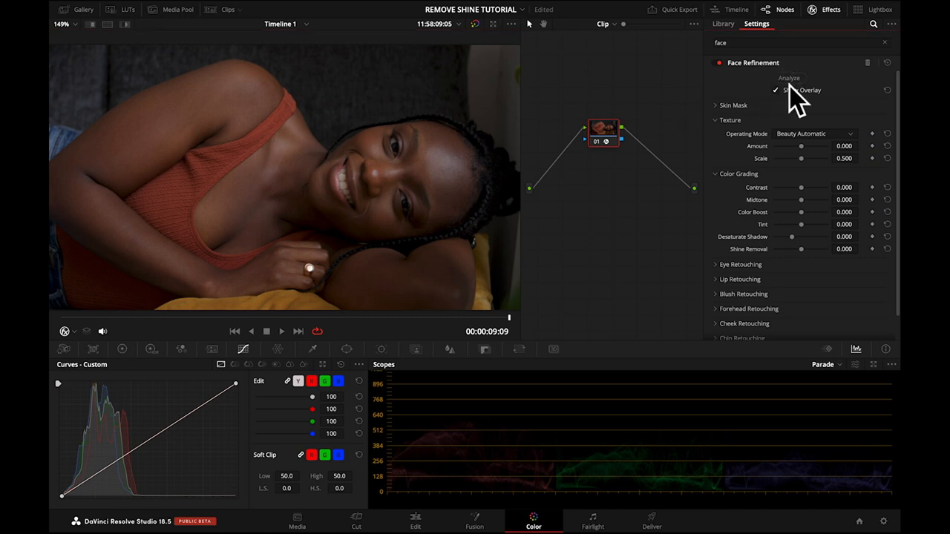
left_click(790, 77)
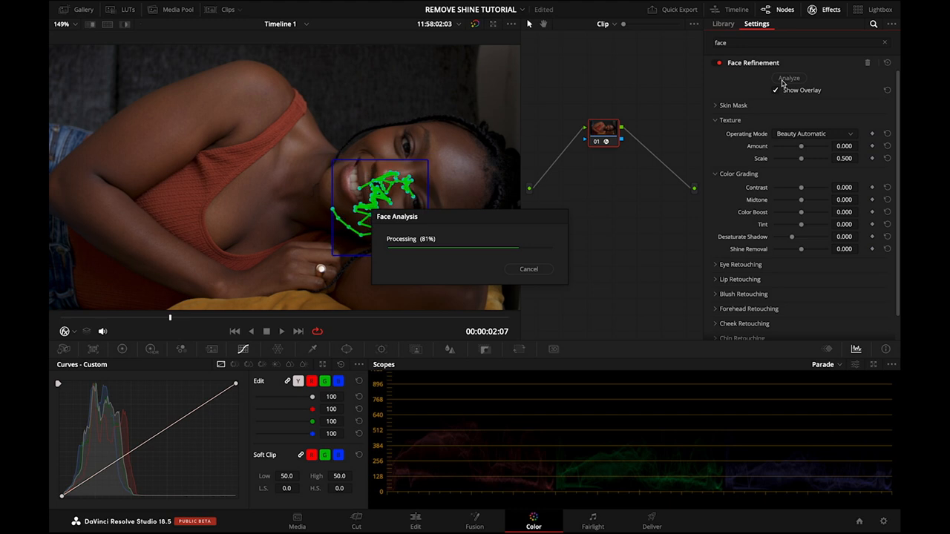
left_click(788, 77)
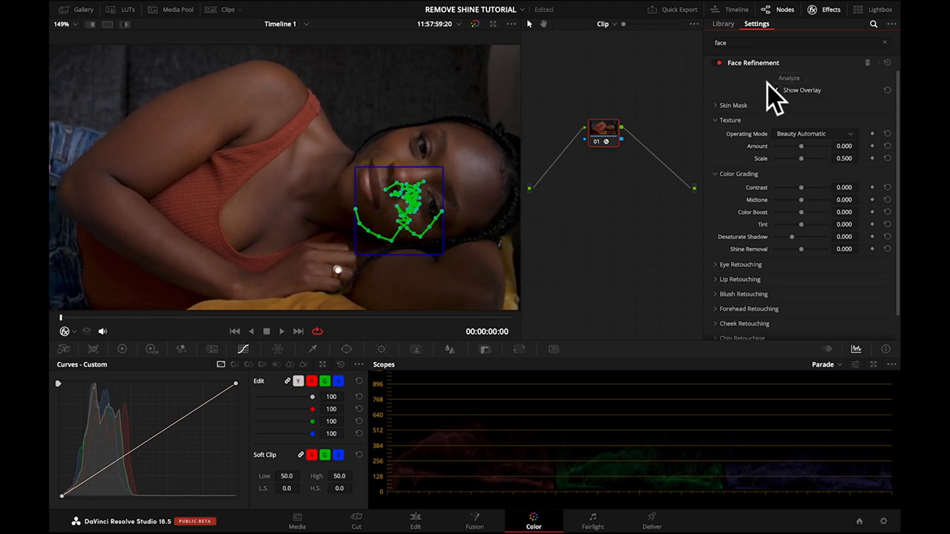
Step: Hide the overlay and nudge Shine Removal up and down to compare the skin
left_click(779, 90)
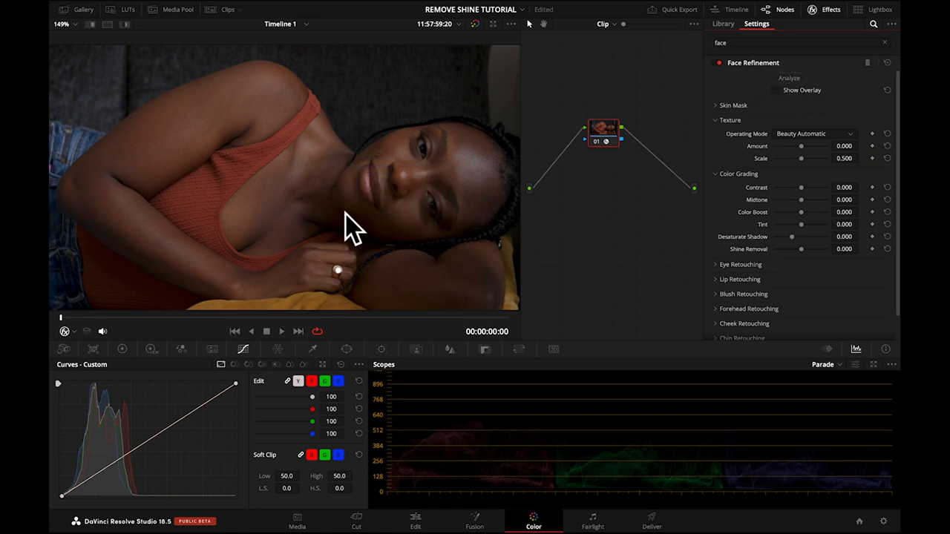
mouse_move(731, 237)
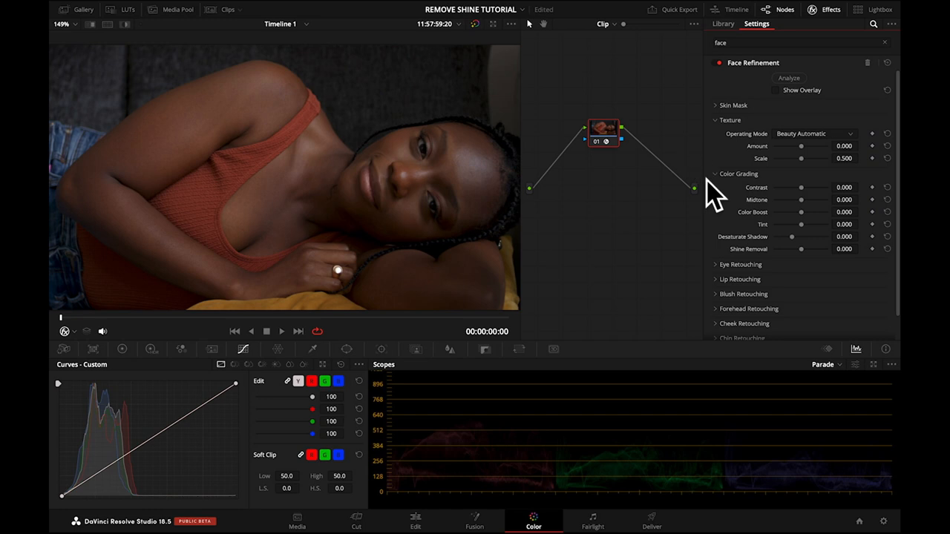
mouse_move(816, 255)
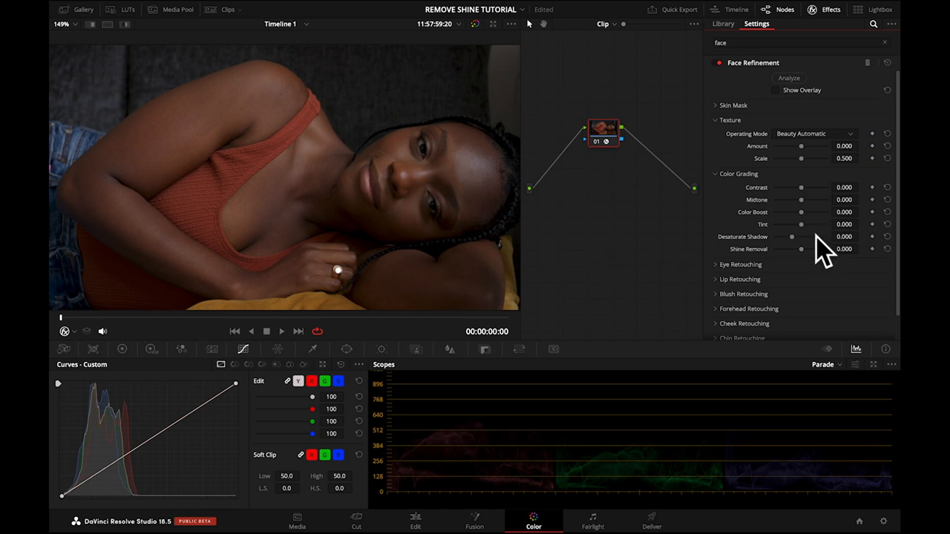
mouse_move(809, 275)
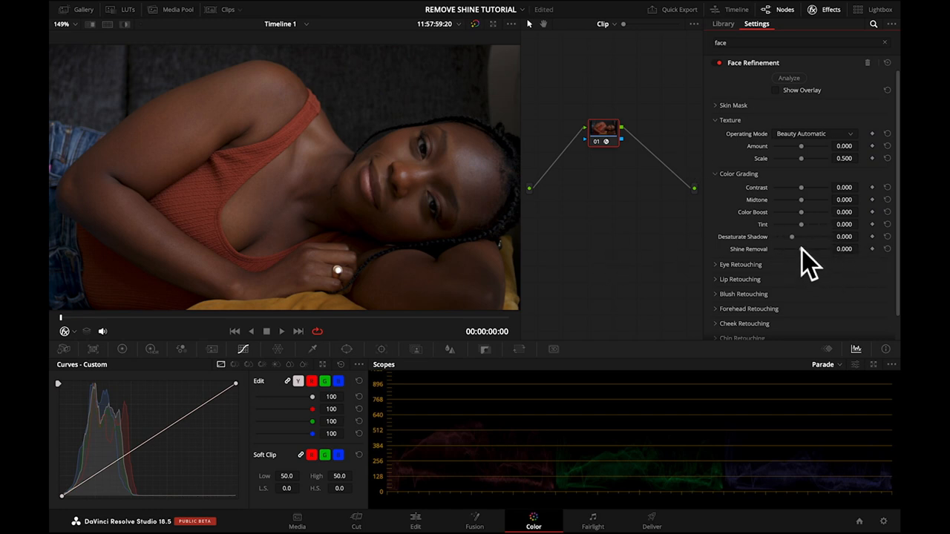
left_click_drag(802, 250, 822, 250)
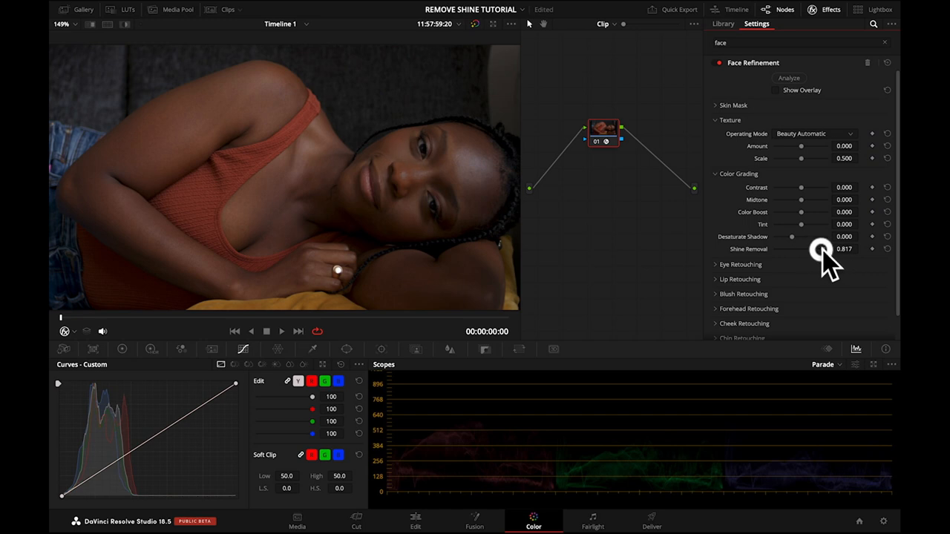
left_click_drag(822, 250, 815, 250)
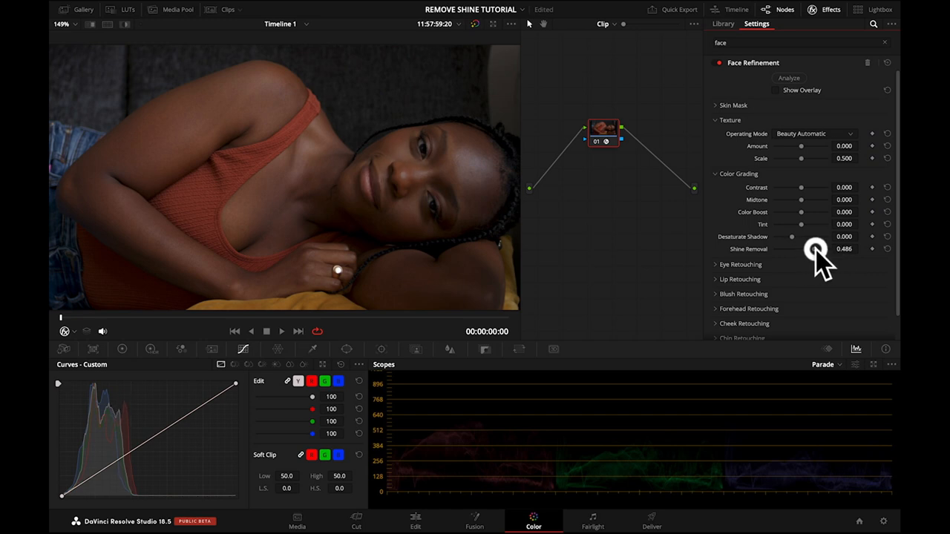
left_click_drag(815, 250, 819, 250)
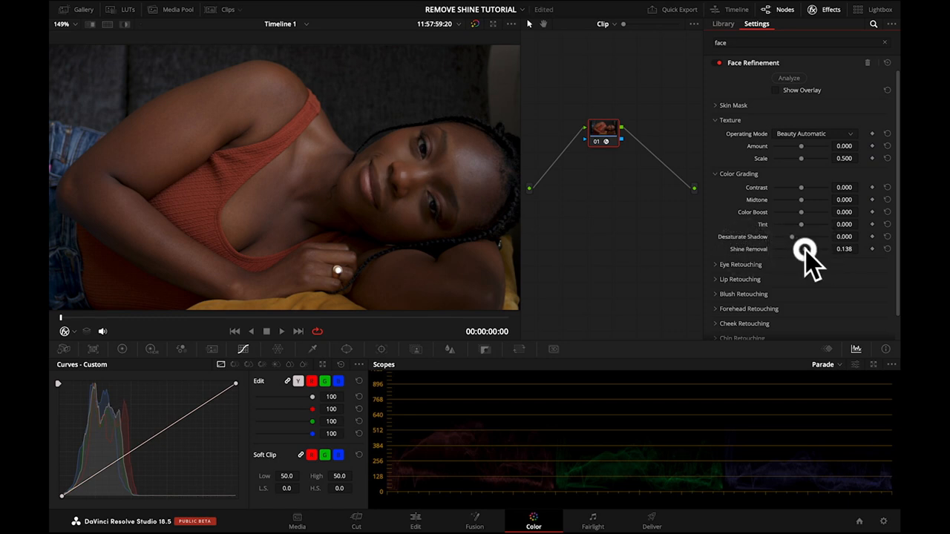
left_click_drag(805, 250, 816, 250)
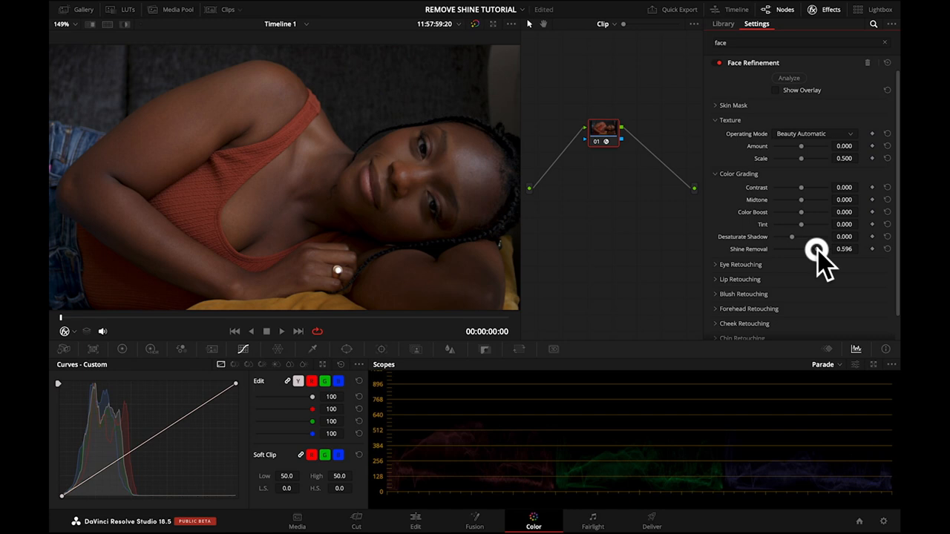
left_click_drag(813, 249, 820, 249)
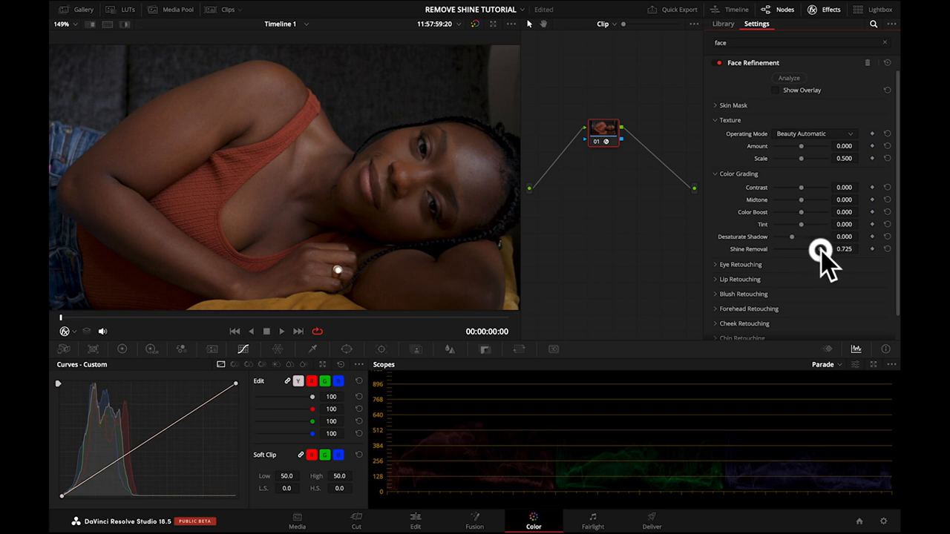
left_click_drag(820, 249, 822, 249)
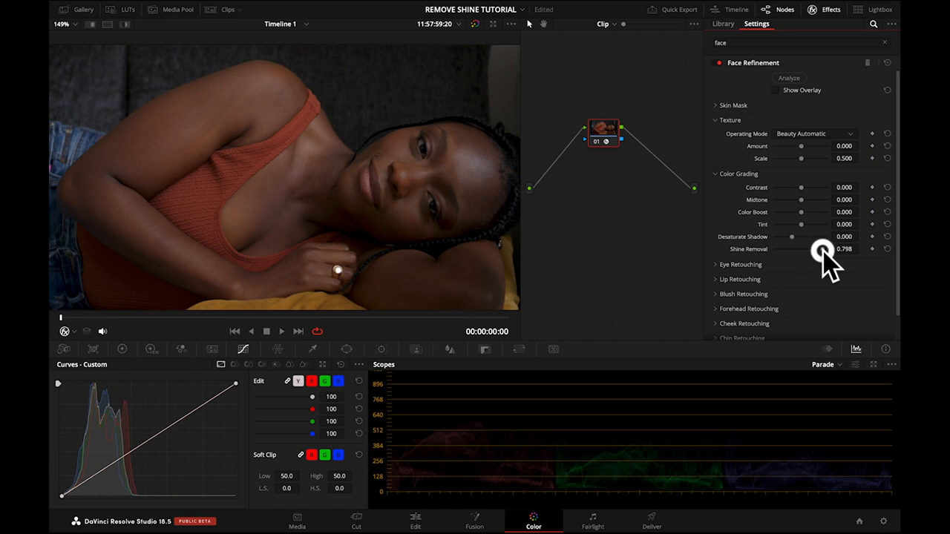
Step: Drop Shine Removal low once more, then push it to its maximum of 1.000
left_click_drag(822, 250, 808, 249)
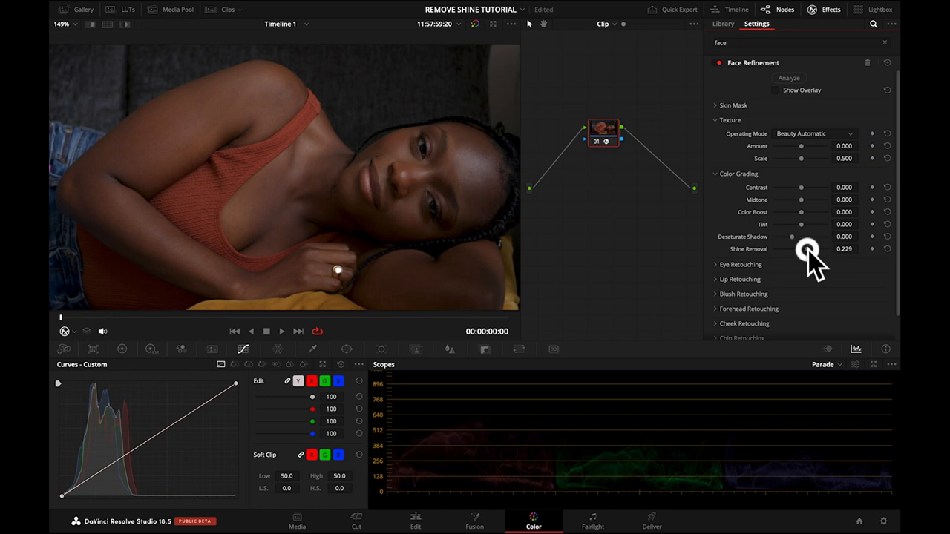
left_click_drag(808, 250, 830, 250)
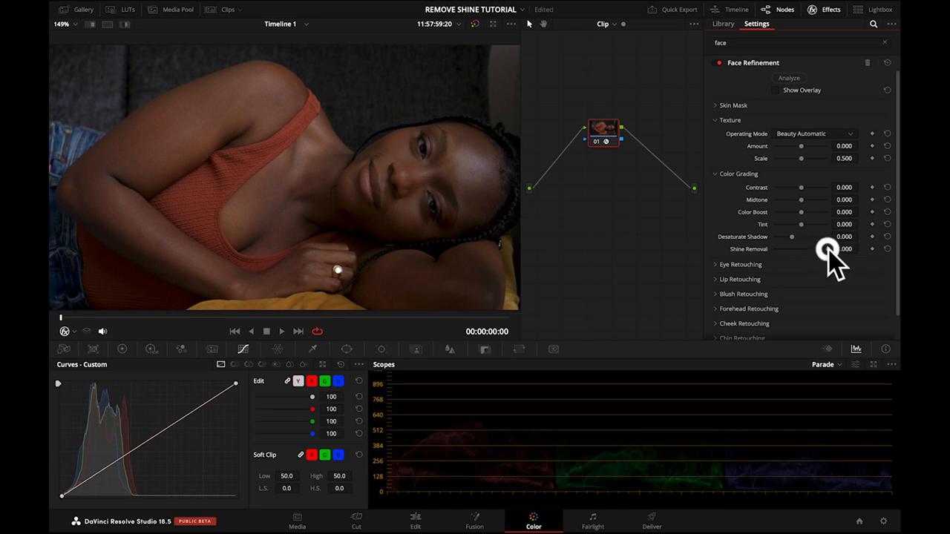
left_click_drag(801, 250, 860, 250)
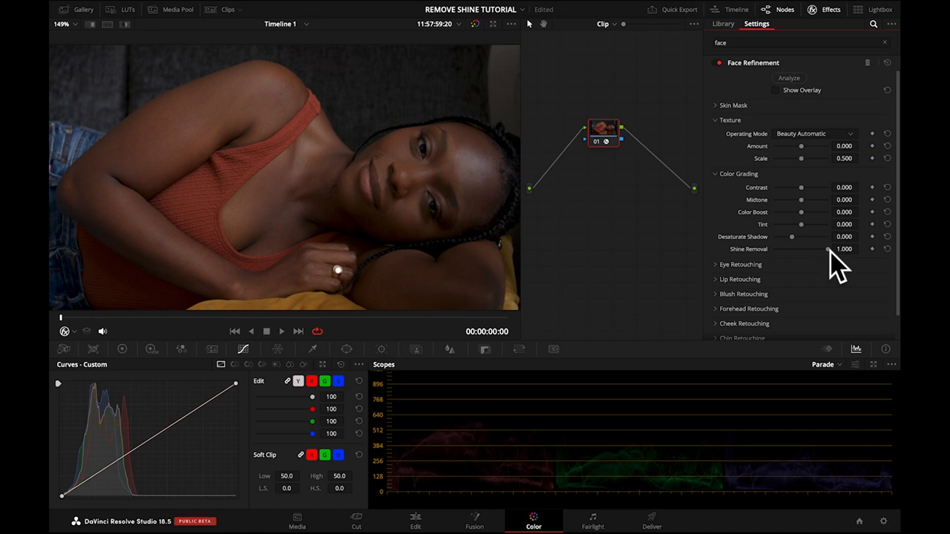
left_click_drag(829, 250, 825, 250)
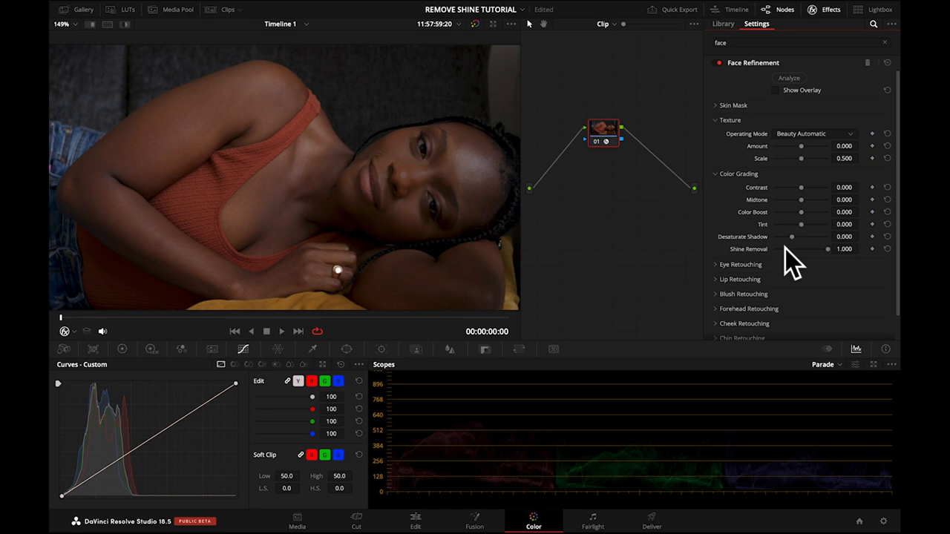
mouse_move(761, 256)
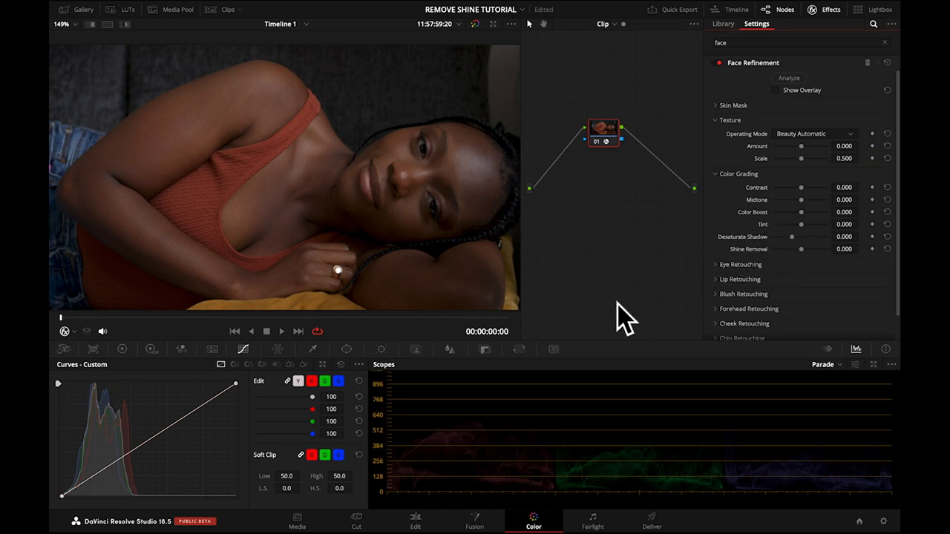
Step: Switch to the second portrait clip, analyse its face, then hide the overlay
left_click(226, 9)
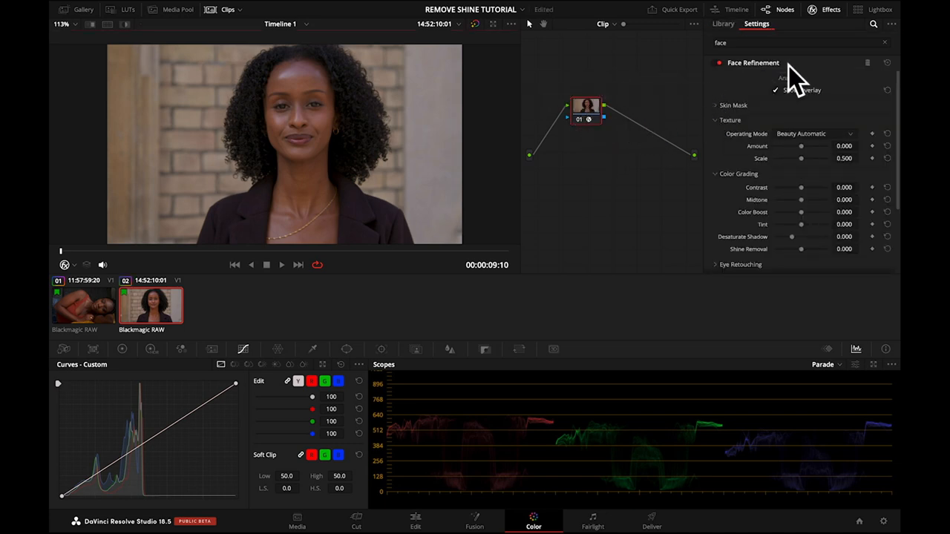
left_click(790, 80)
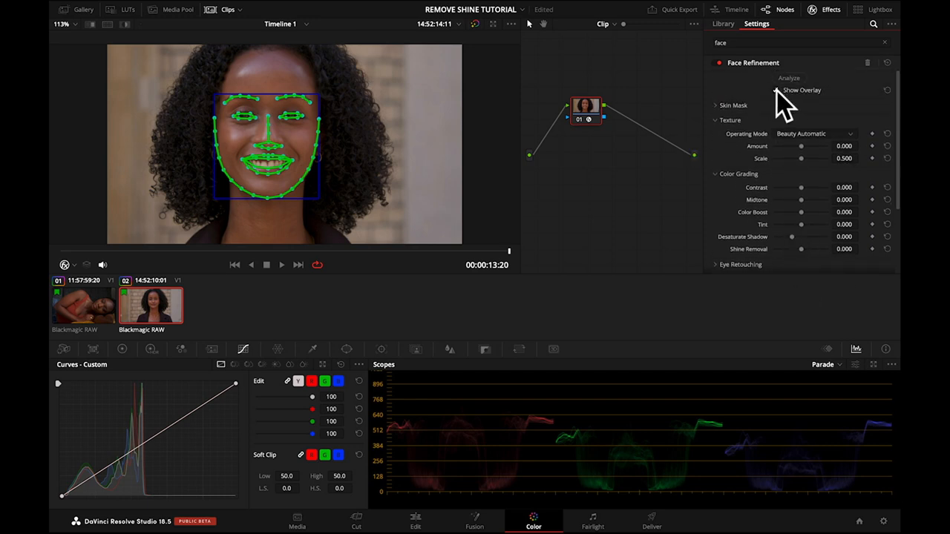
left_click(778, 91)
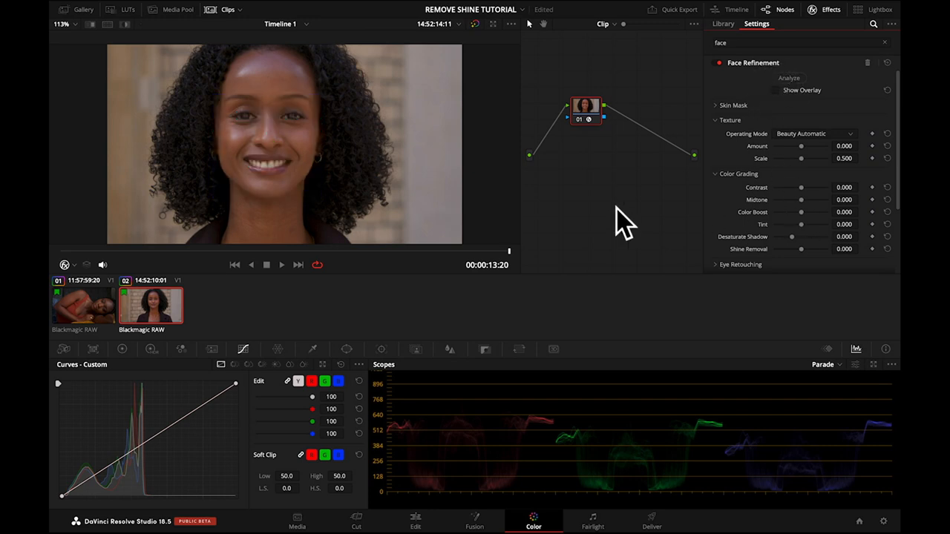
Step: Raise the second clip's Shine Removal to 1.000
scroll("down", 3)
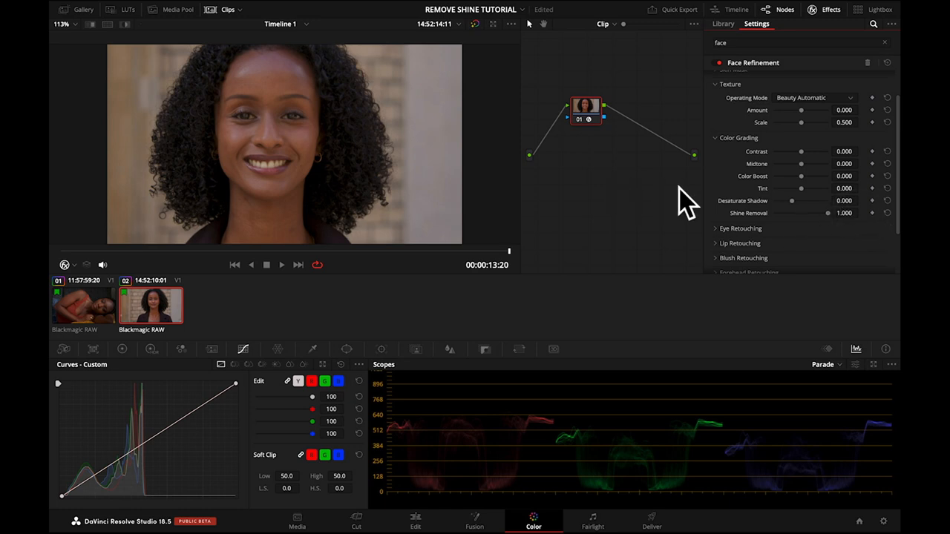
mouse_move(641, 148)
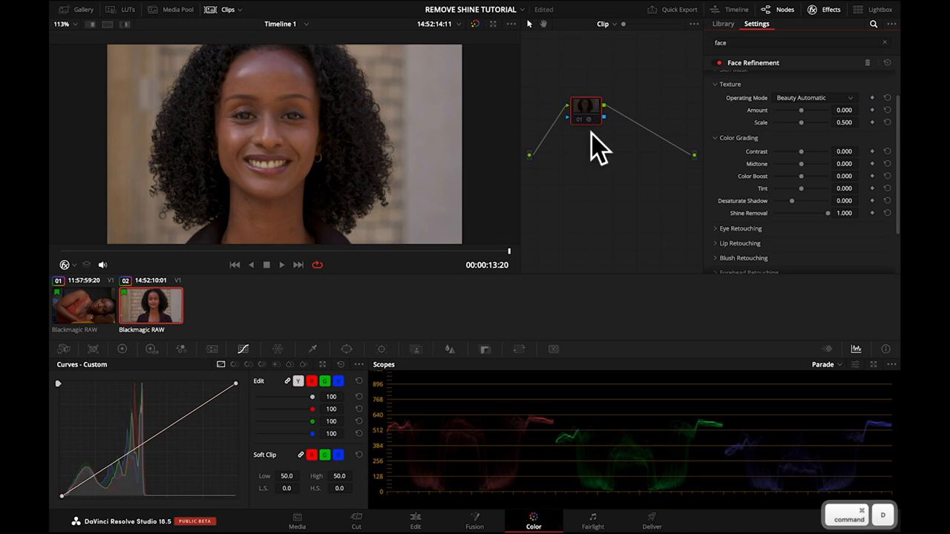
mouse_move(591, 137)
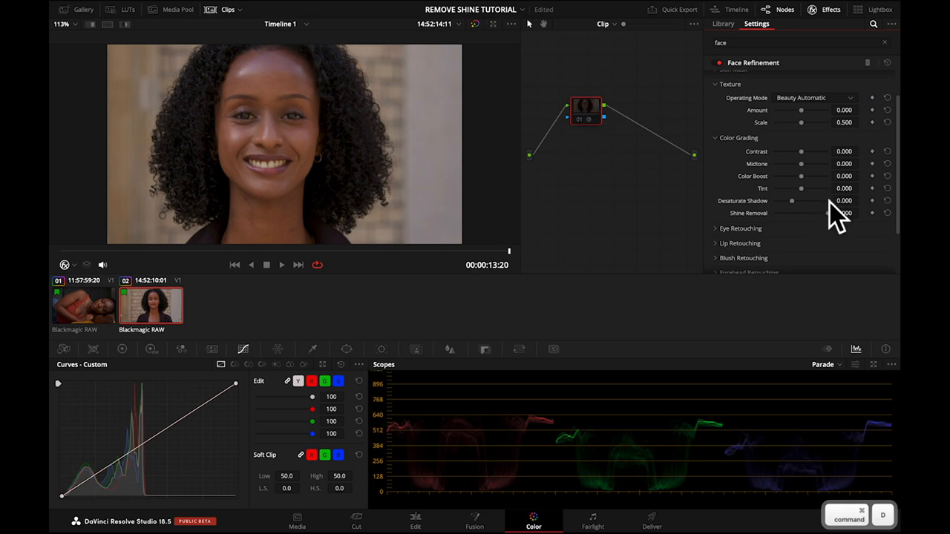
left_click_drag(824, 213, 847, 214)
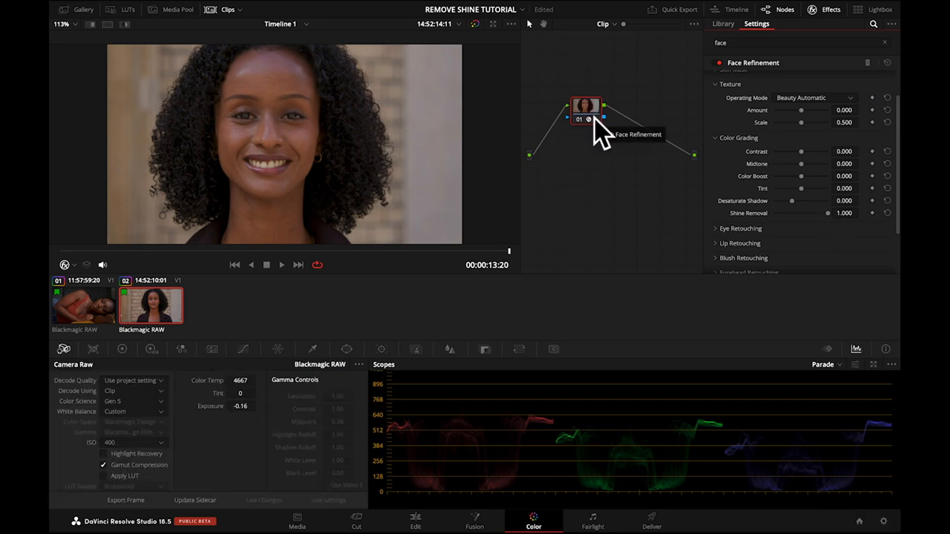
mouse_move(587, 134)
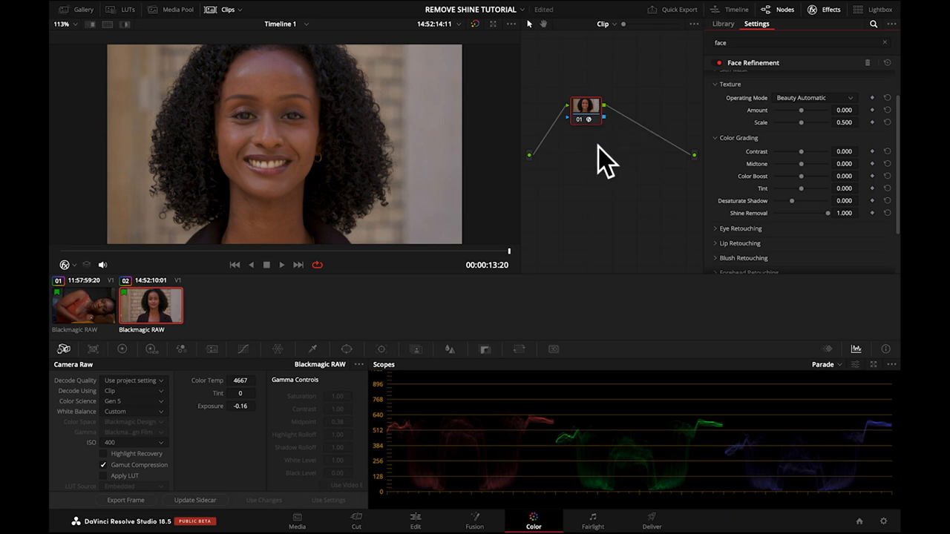
mouse_move(586, 117)
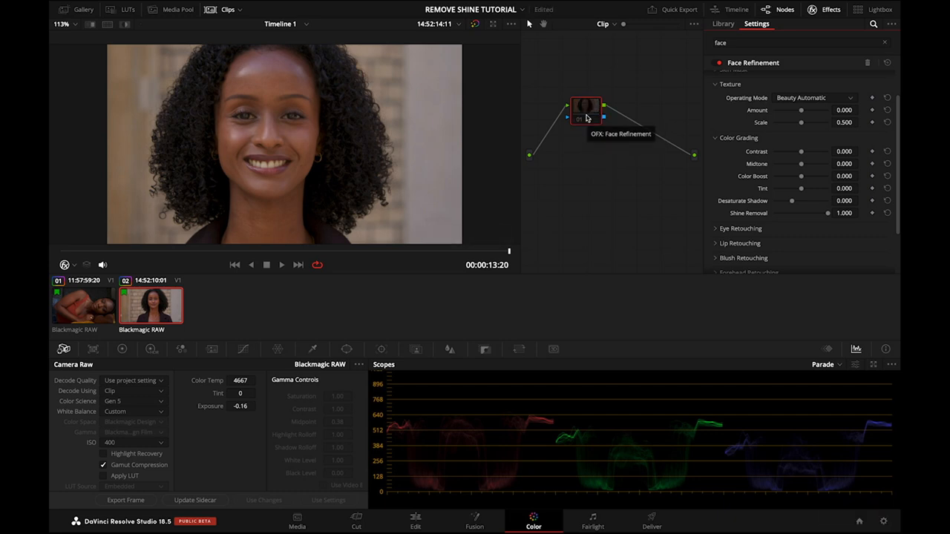